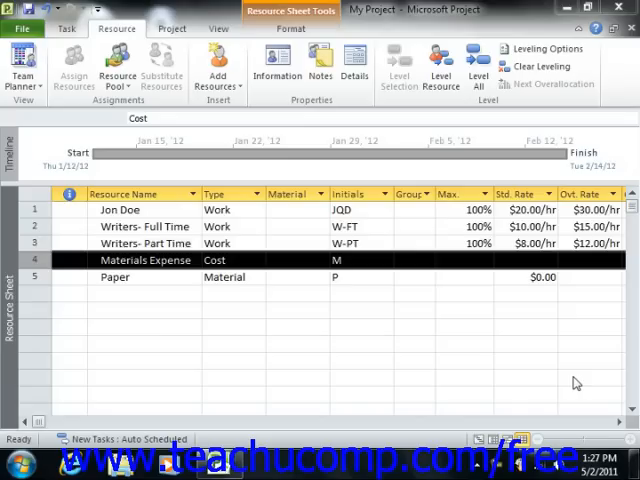
mouse_move(572, 384)
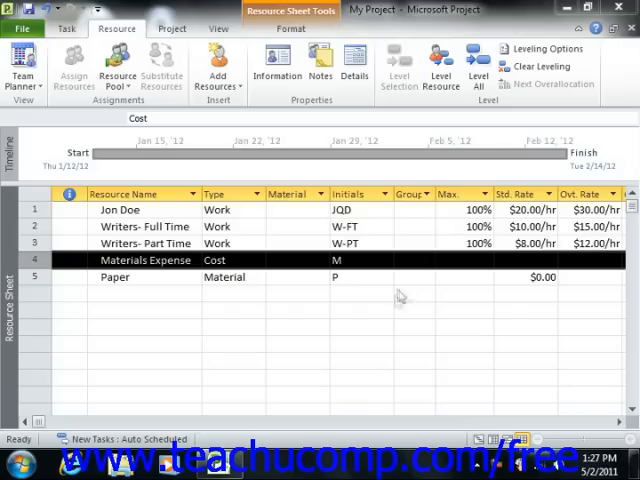
mouse_move(400, 296)
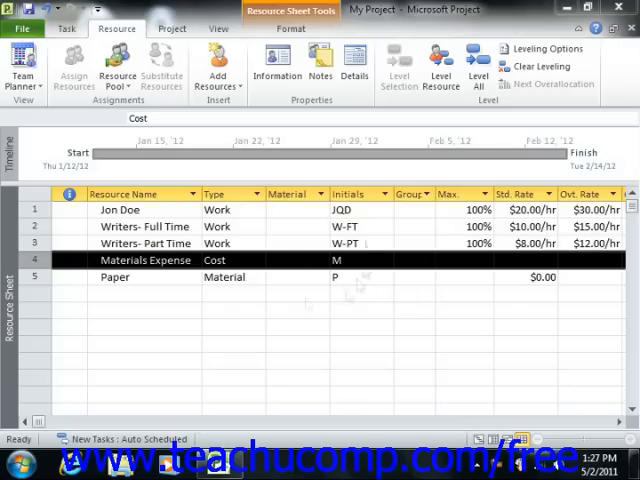
mouse_move(368, 240)
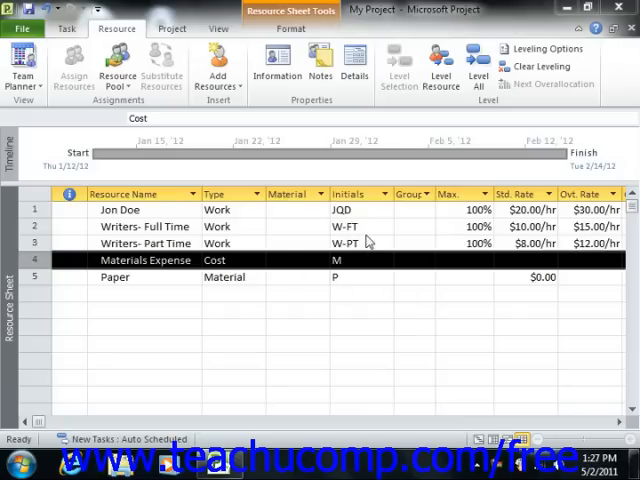
- Enter $30.00/hr as Jon Doe's overtime rate on the resource sheet
click(360, 210)
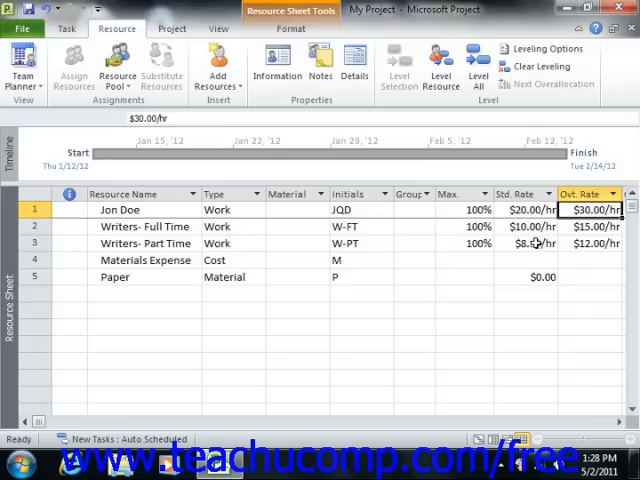
mouse_move(504, 296)
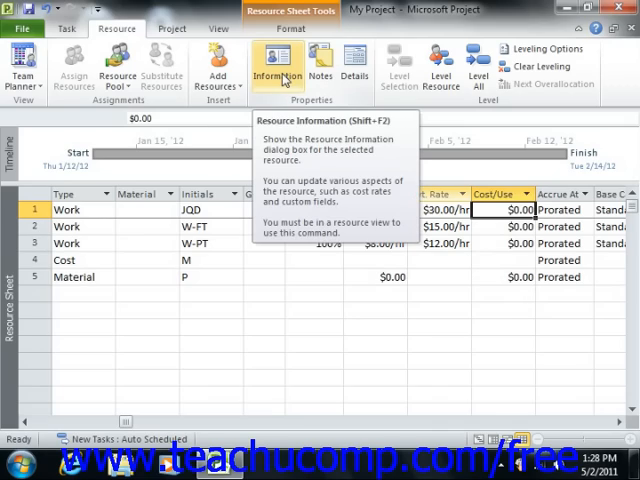
- Show Jon Doe's cost rate tables via Resource Information's Costs tab
click(278, 62)
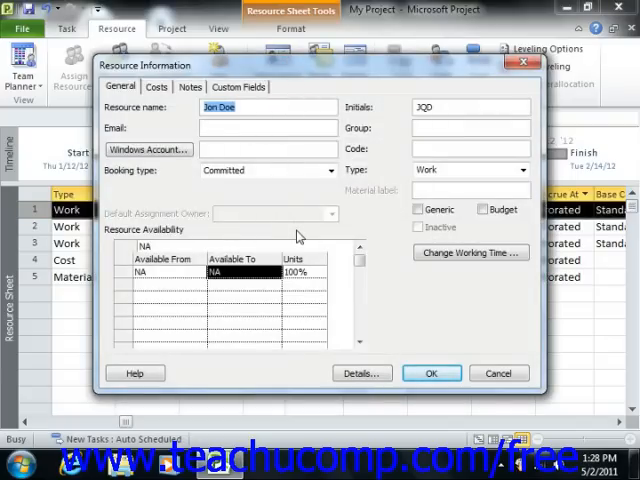
click(156, 88)
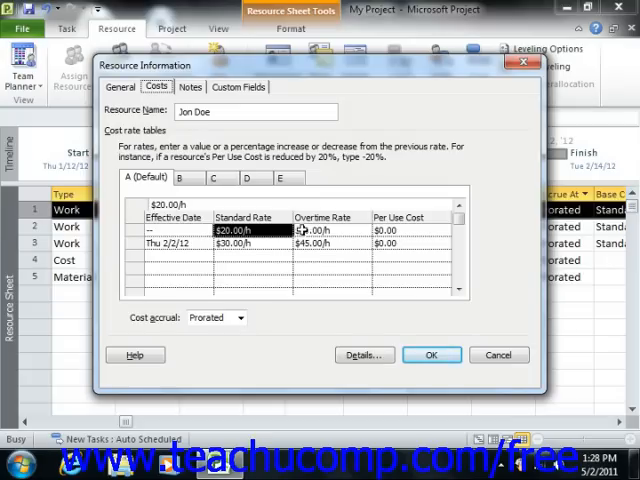
- Add a second rate row effective 2/2/12 with $30.00/h standard and $45.00/h overtime
text(30.00/h)
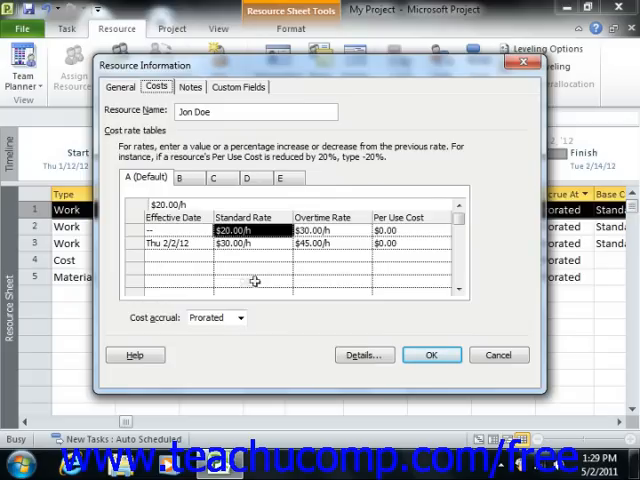
mouse_move(400, 246)
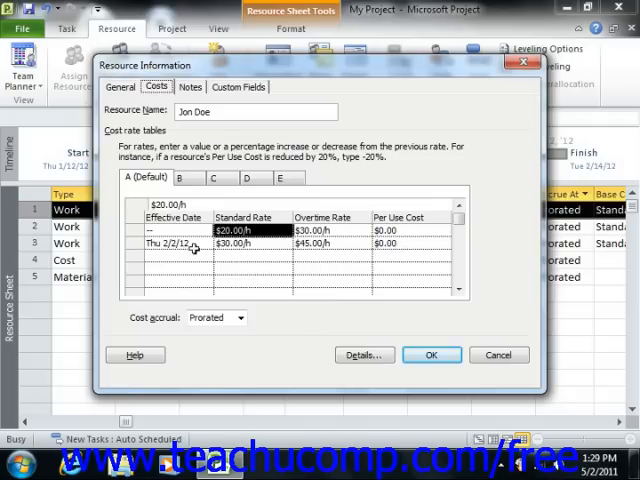
click(180, 244)
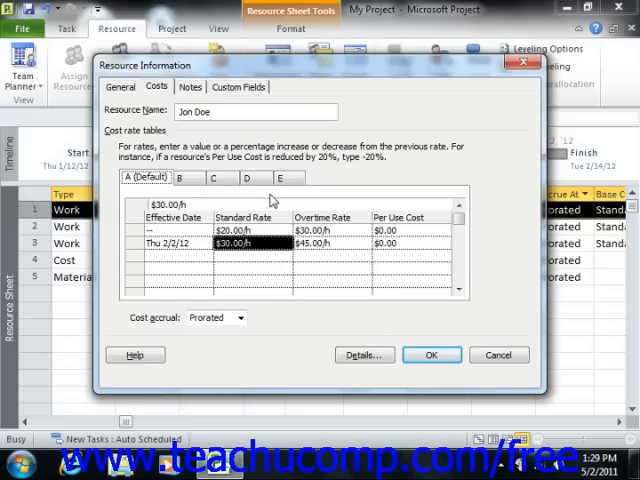
mouse_move(270, 200)
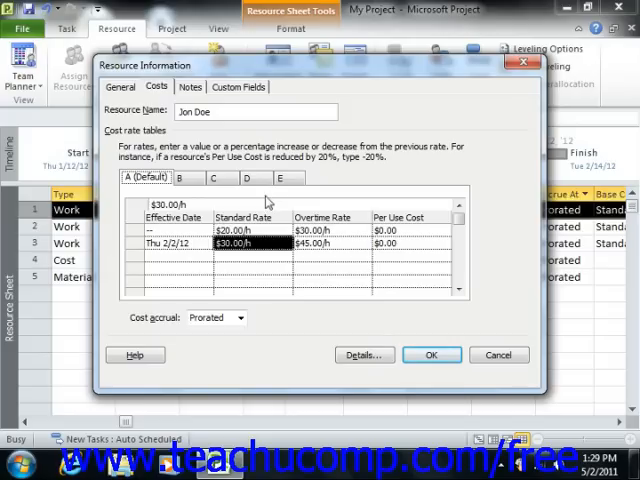
mouse_move(264, 200)
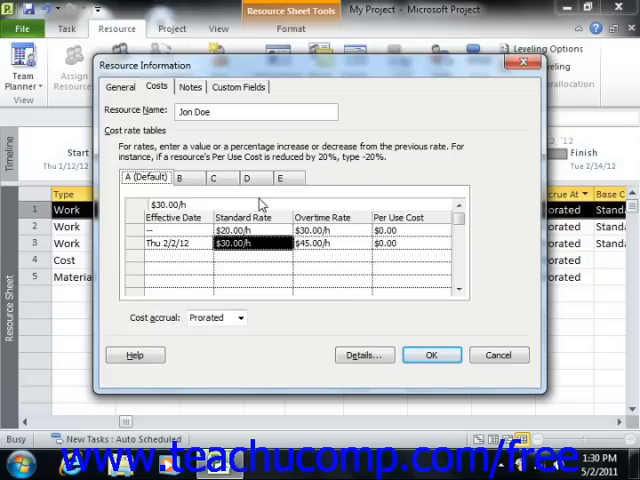
mouse_move(262, 208)
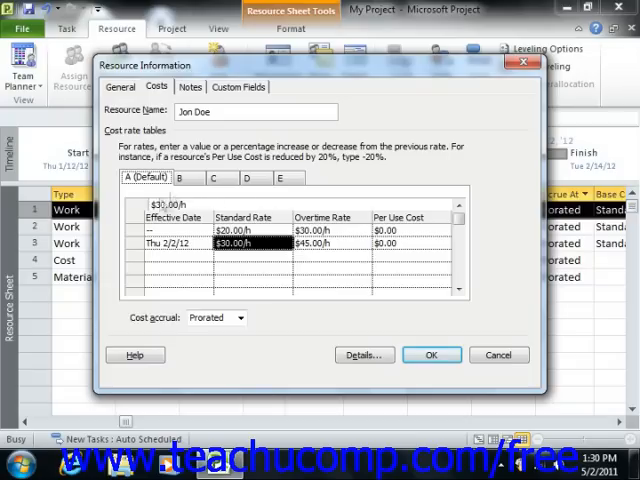
click(188, 178)
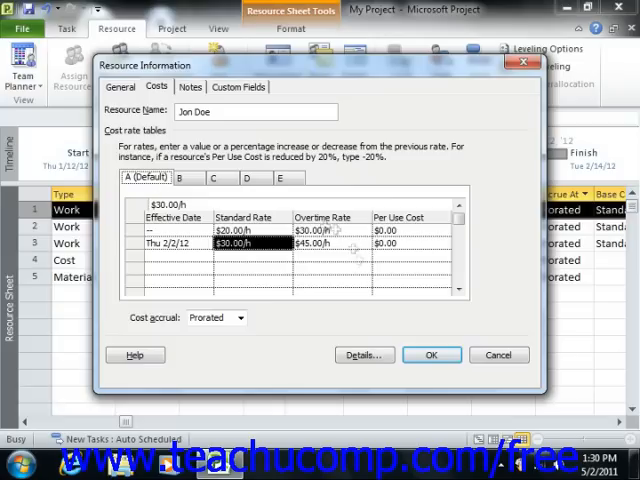
- Leave cost accrual as Prorated and confirm Jon Doe's resource information changes
click(240, 318)
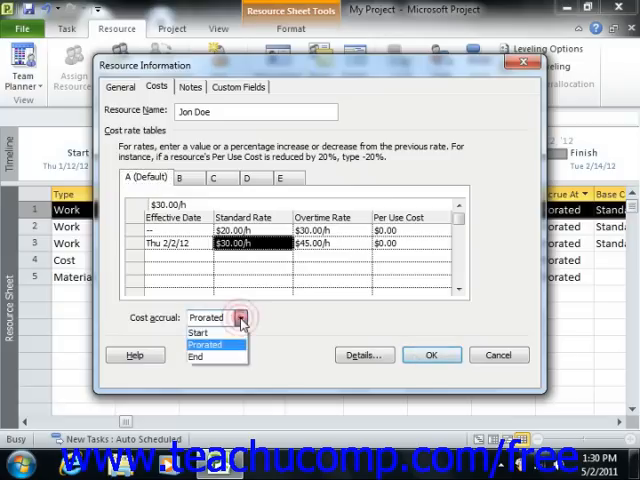
click(206, 344)
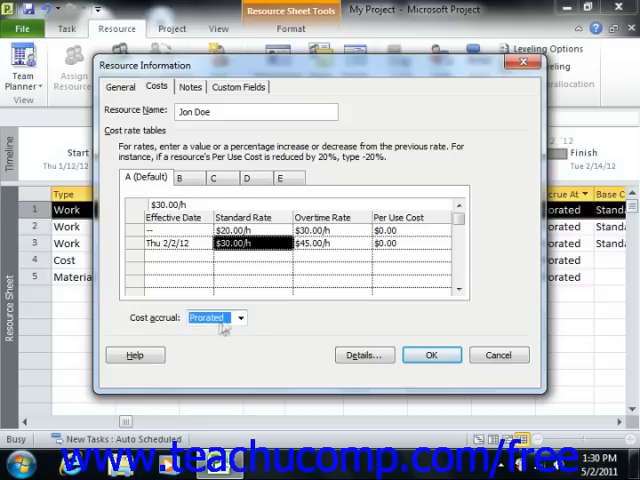
click(240, 318)
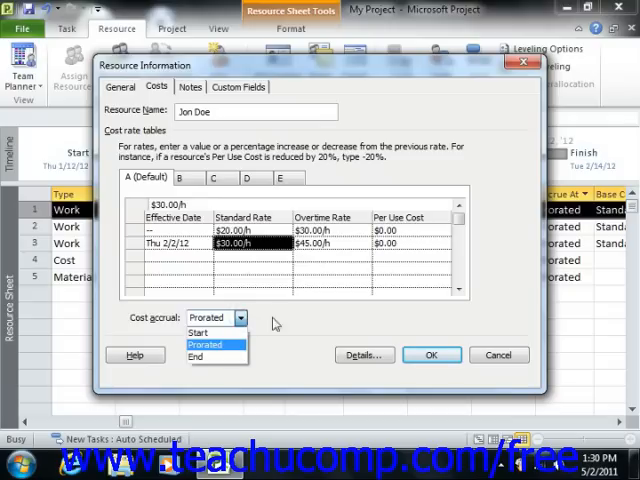
click(216, 342)
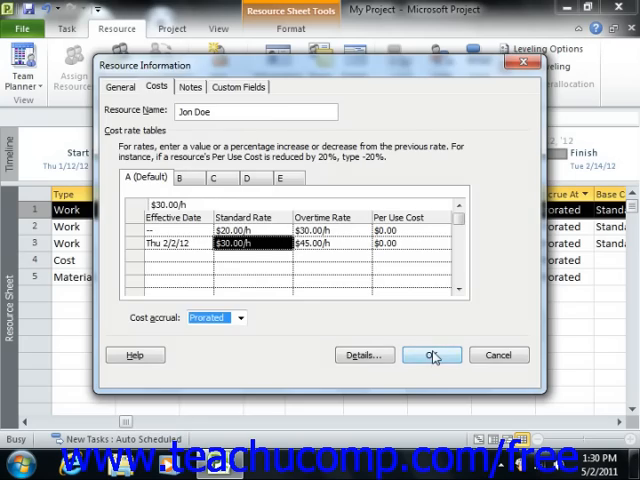
click(432, 356)
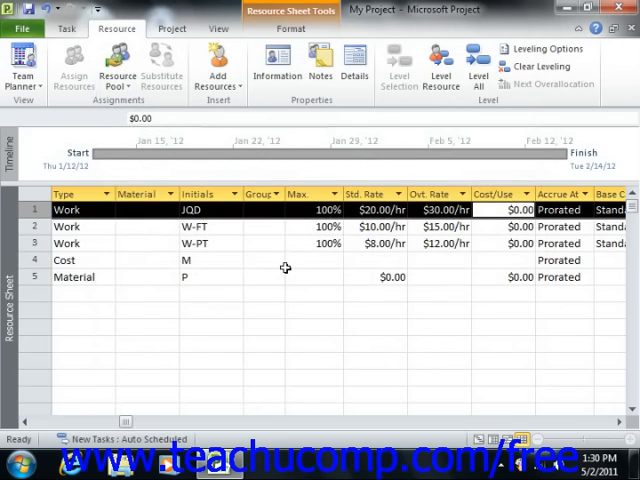